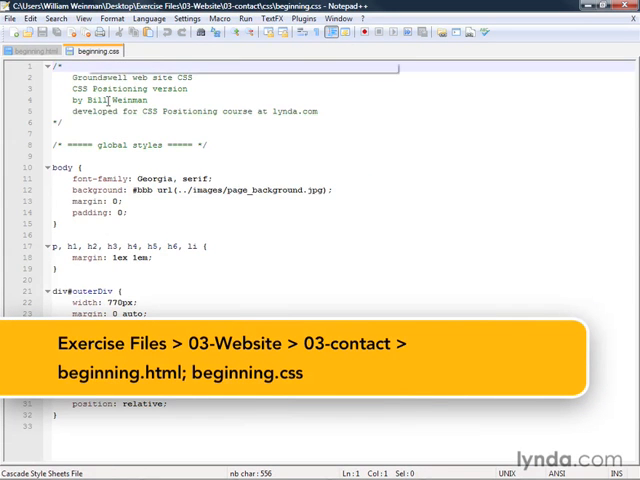
Save beginning.html as header.html in the contact folder
{"action": "left_click", "coordinate": [44, 52]}
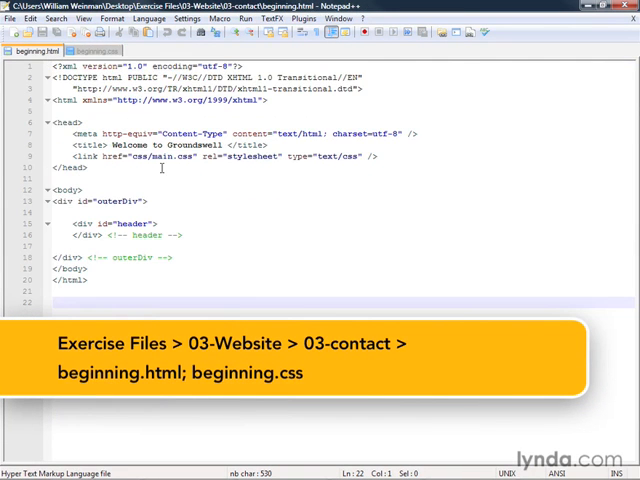
{"action": "left_click", "coordinate": [16, 18]}
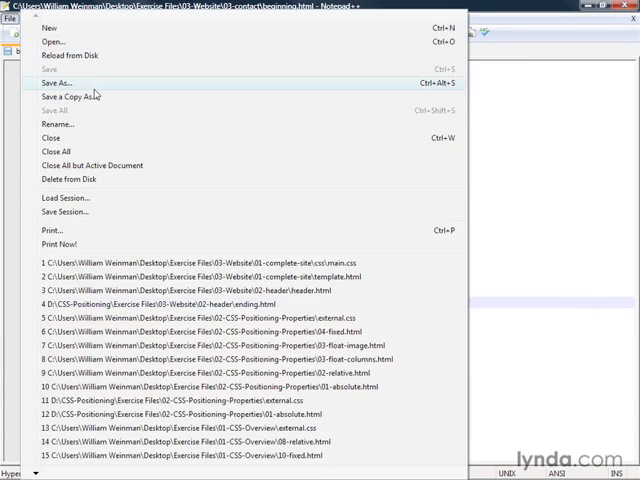
{"action": "left_click", "coordinate": [56, 82]}
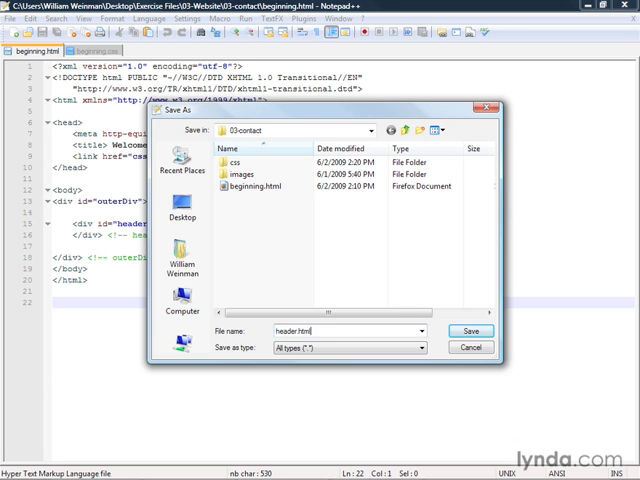
{"action": "left_click", "coordinate": [468, 332]}
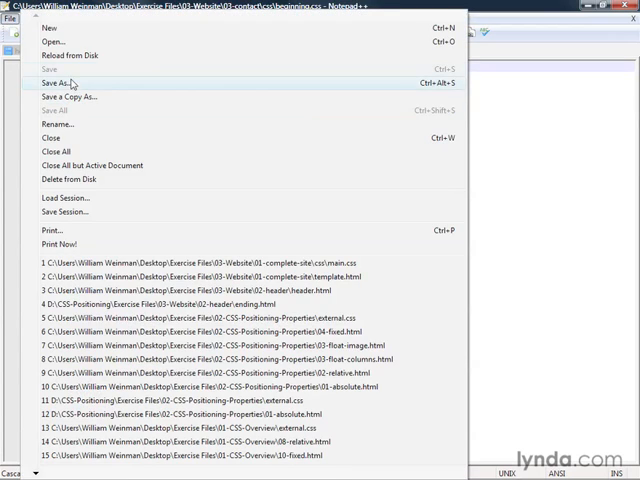
Save beginning.css as main in the css folder
{"action": "left_click", "coordinate": [58, 82]}
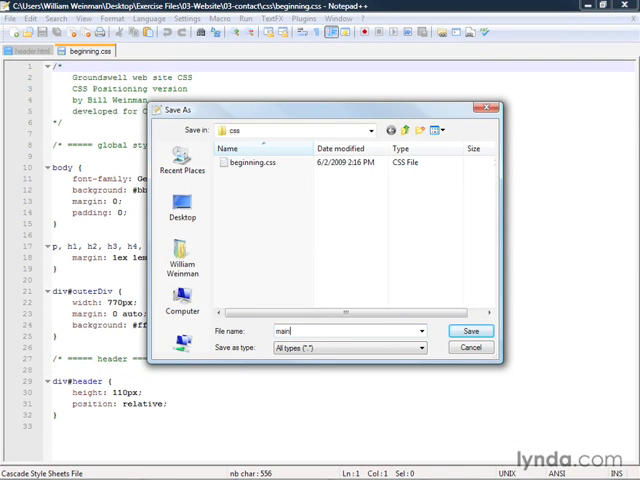
{"action": "left_click", "coordinate": [470, 332]}
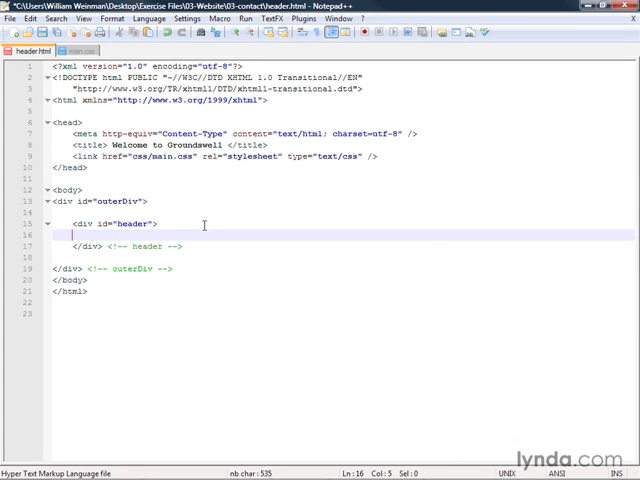
Add a div with id contactButton and its closing </div> inside the header
{"action": "type", "text": "<"}
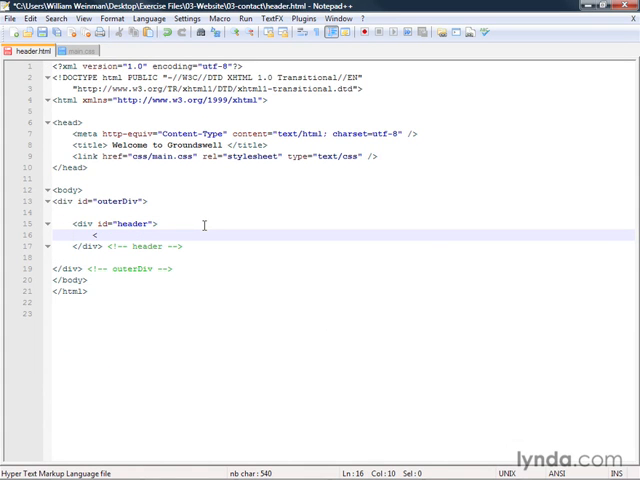
{"action": "type", "text": "<"}
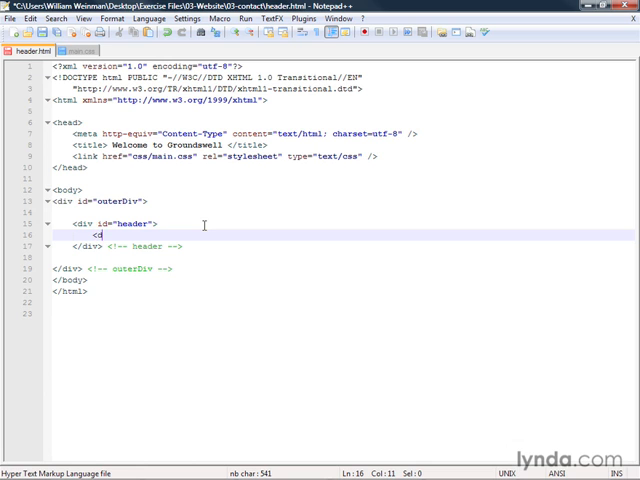
{"action": "type", "text": "iv ="}
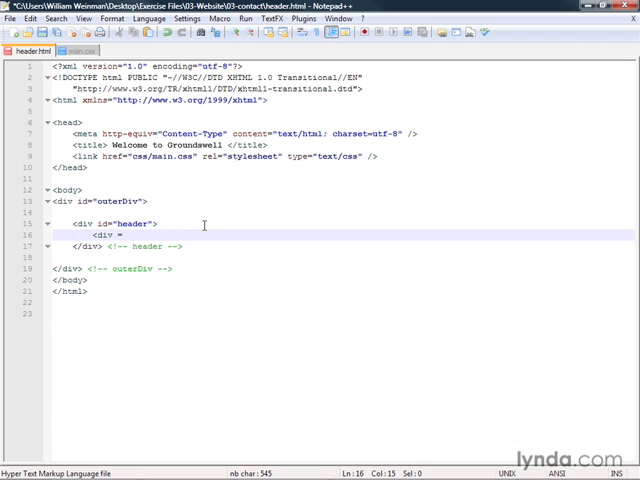
{"action": "type", "text": "id=\"co"}
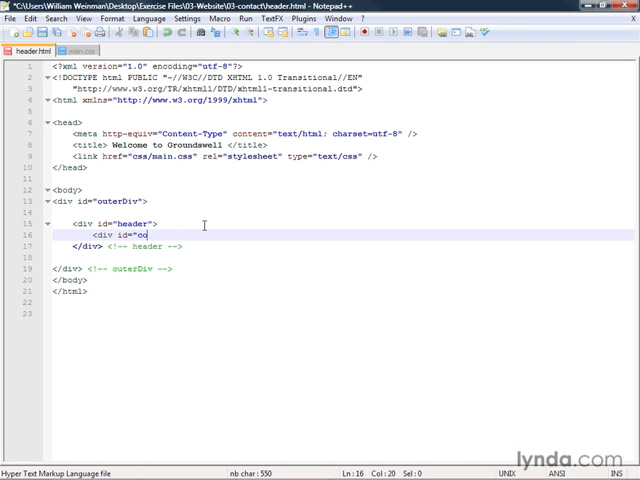
{"action": "type", "text": "ntactButton"}
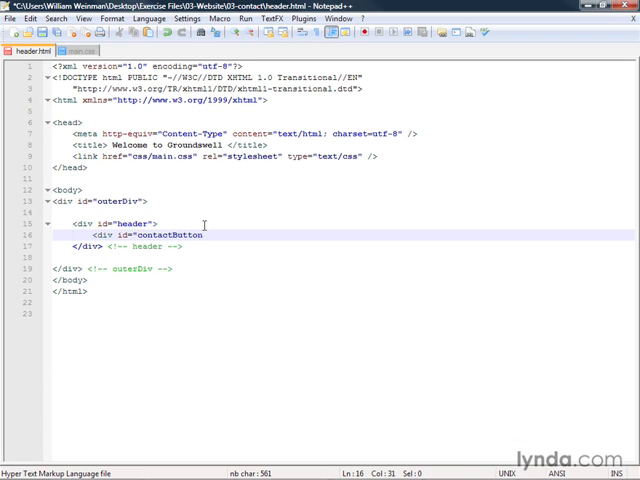
{"action": "key", "text": "enter"}
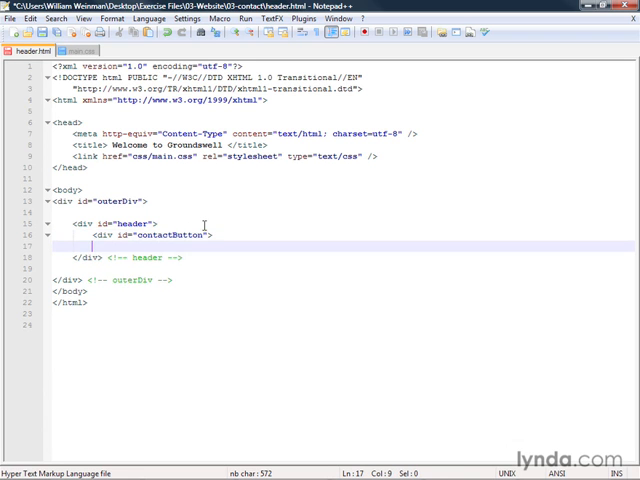
{"action": "type", "text": "</div>"}
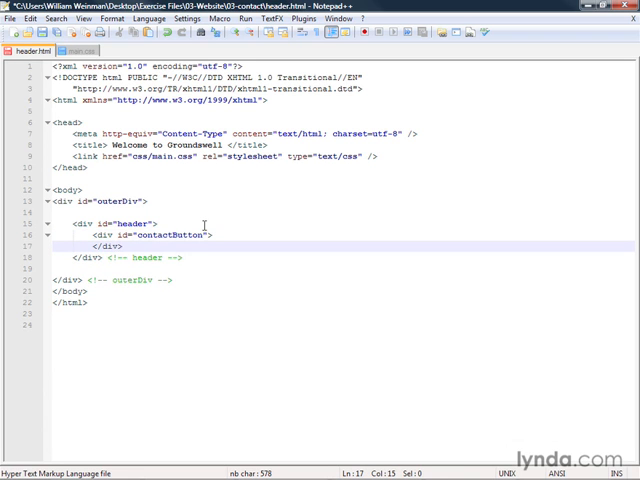
{"action": "key", "text": "enter"}
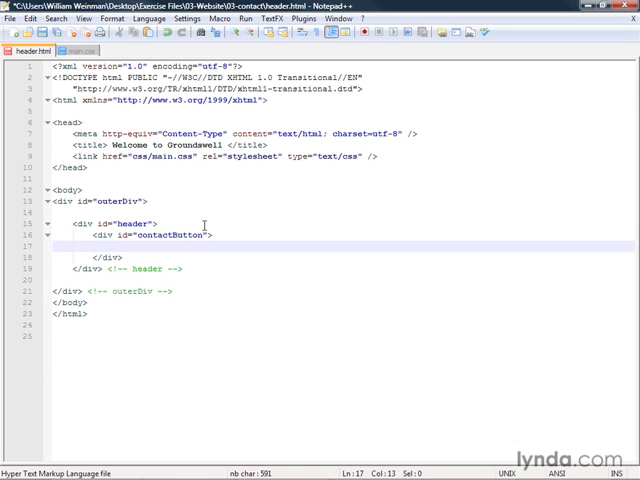
{"action": "type", "text": "<a href="}
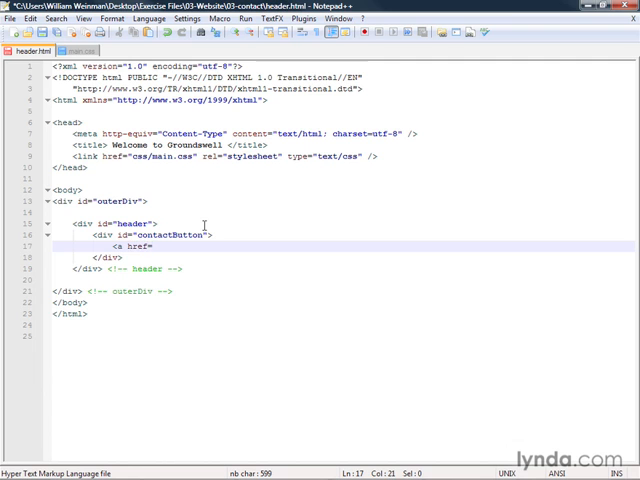
{"action": "type", "text": "\"\""}
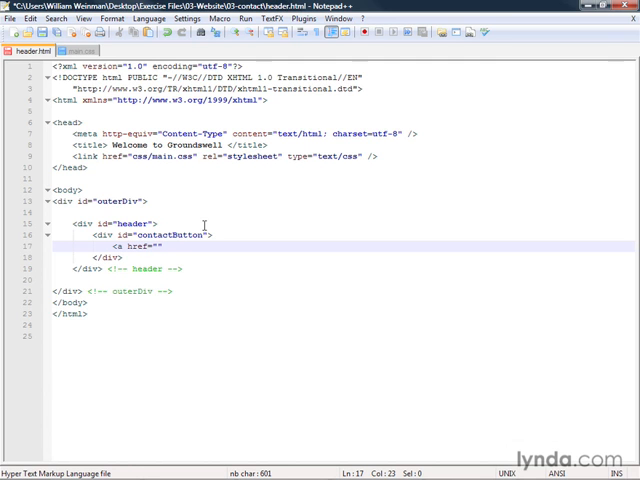
{"action": "type", "text": "mailto:"}
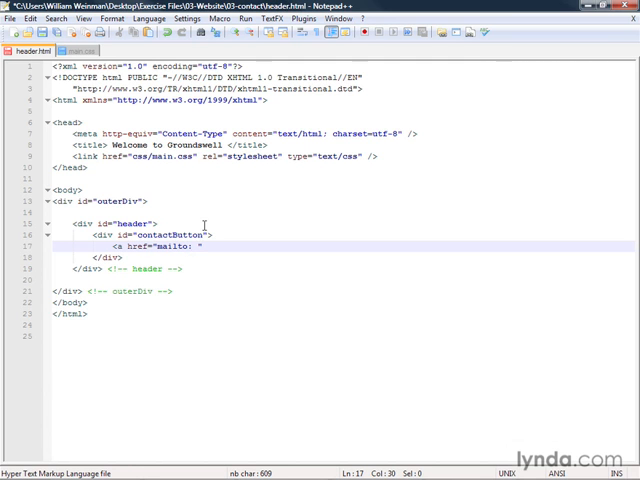
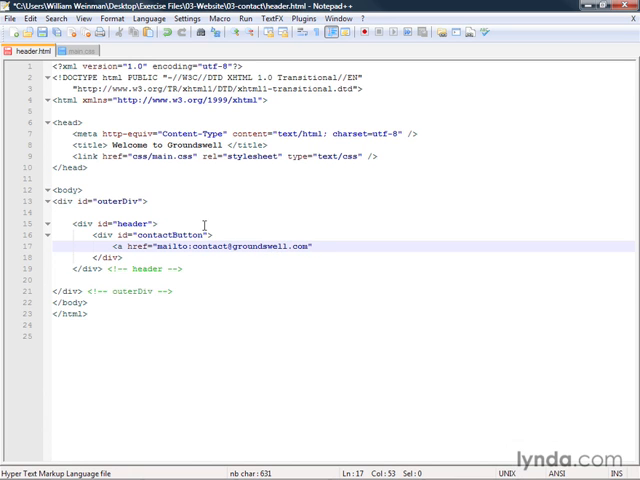
{"action": "type", "text": "title=\"con"}
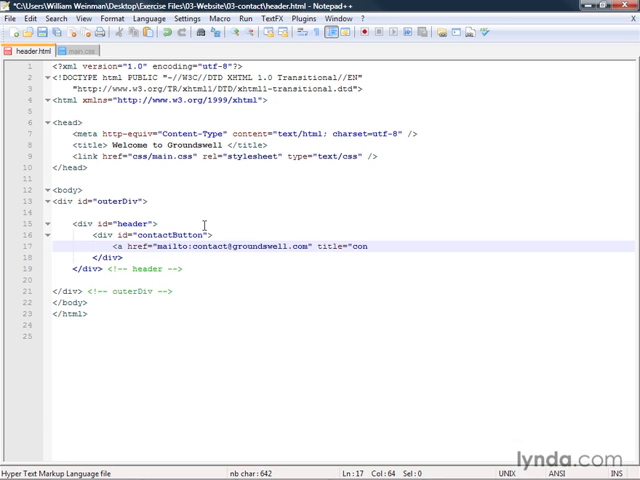
{"action": "type", "text": "tact us\""}
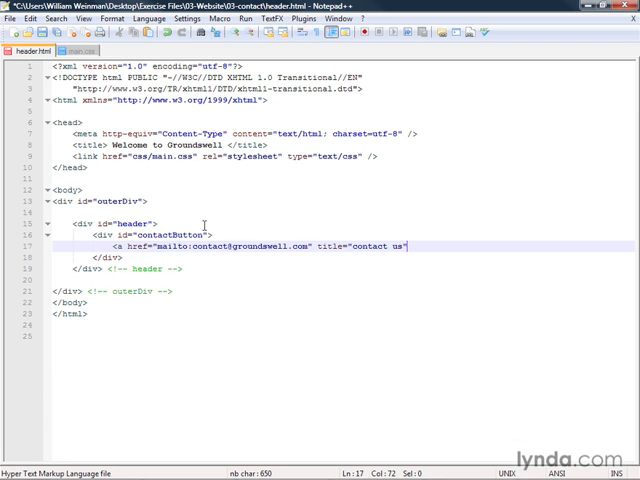
{"action": "type", "text": ">Co"}
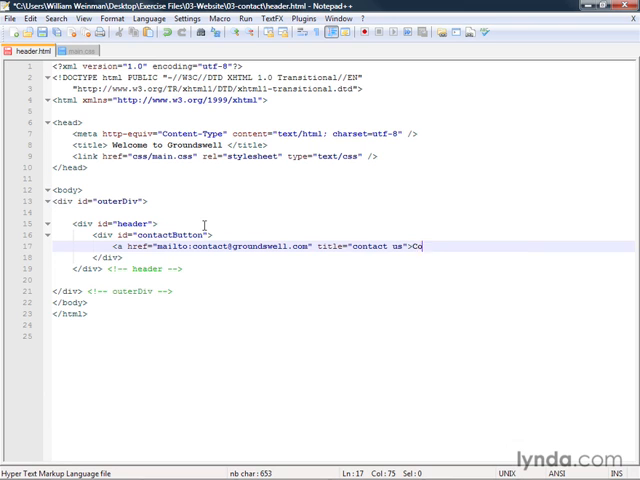
{"action": "type", "text": "ntact Us"}
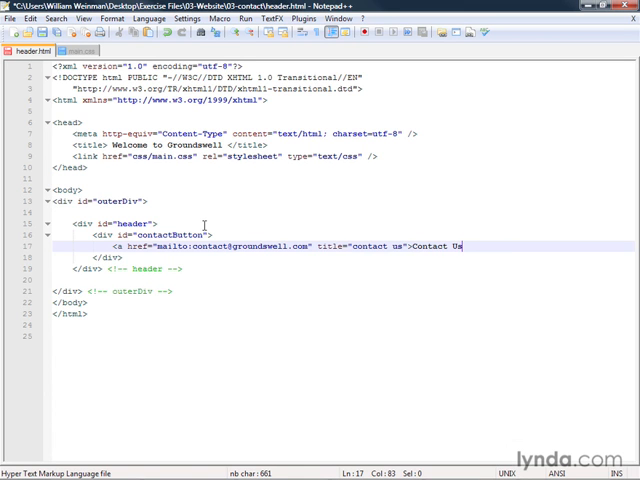
{"action": "type", "text": "</a>"}
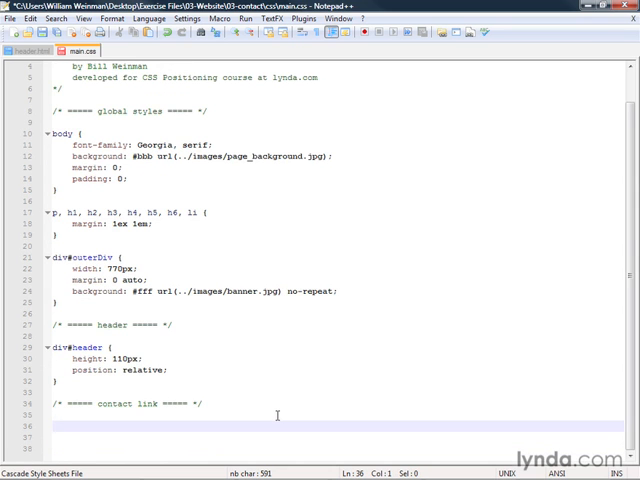
Write #outerDiv div#contactButton with absolute position and left 650px
{"action": "type", "text": "#outer"}
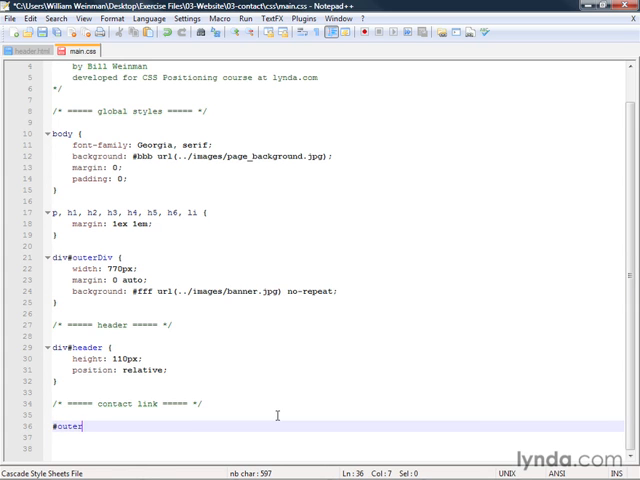
{"action": "type", "text": "Div div"}
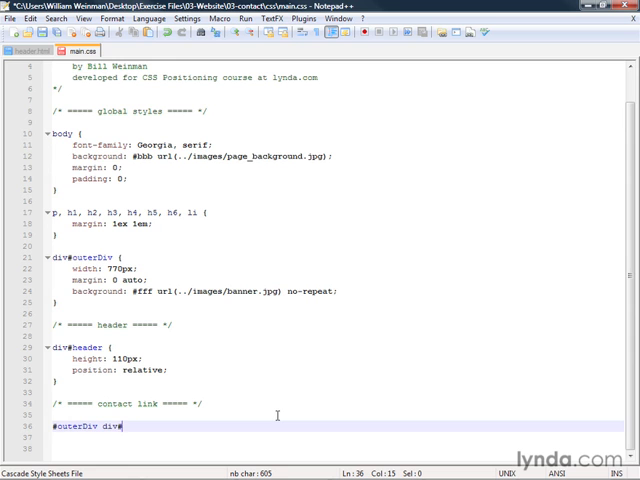
{"action": "type", "text": "#contact"}
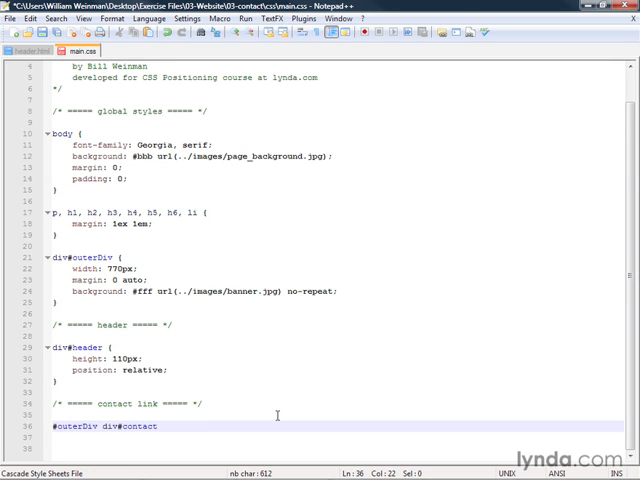
{"action": "type", "text": "Button {"}
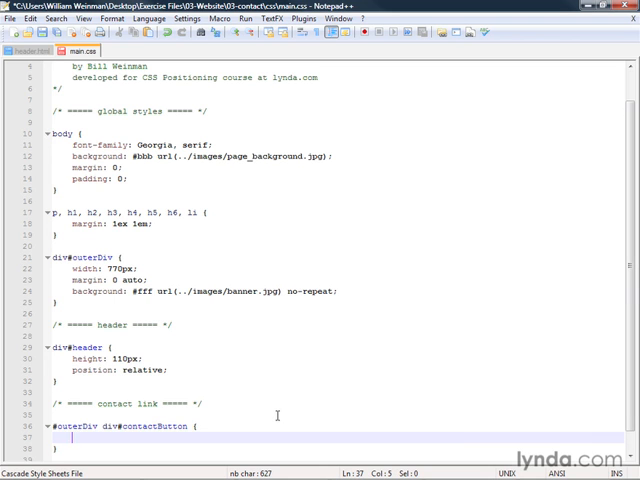
{"action": "type", "text": "position: absolute;"}
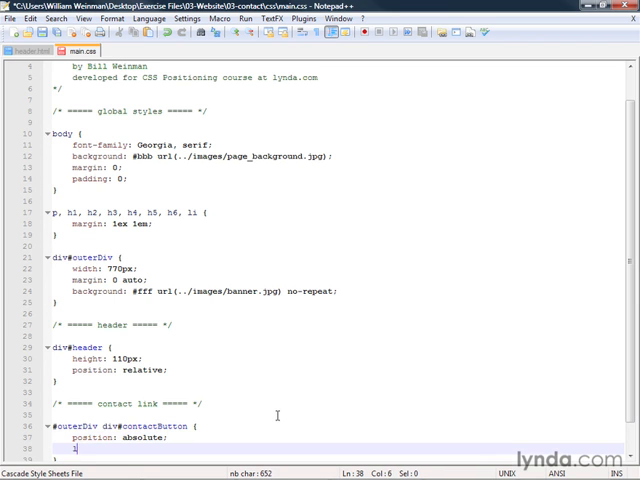
{"action": "type", "text": "left:"}
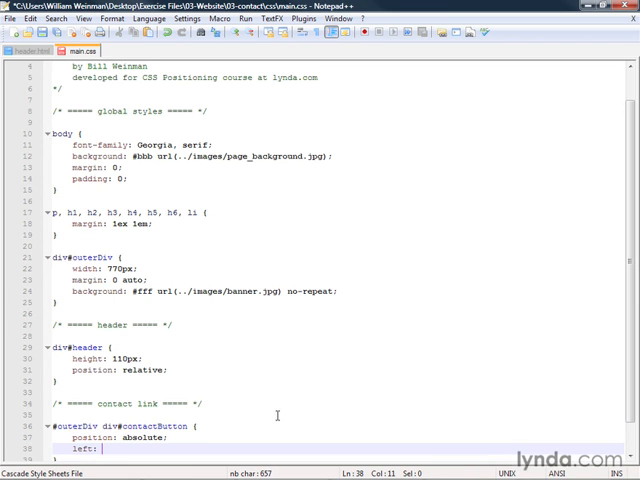
{"action": "type", "text": "650px;"}
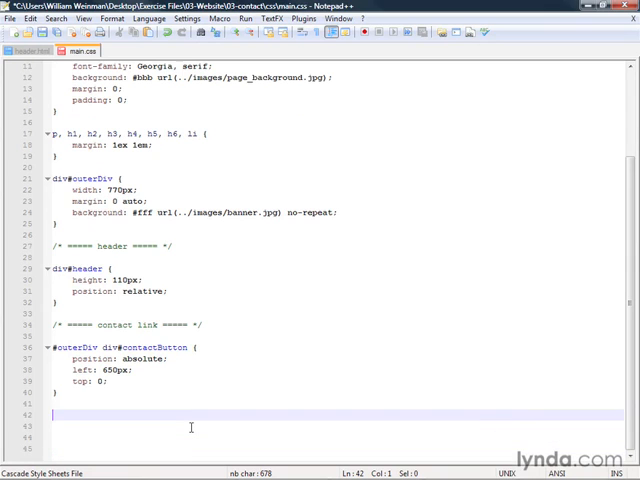
Begin the #contactButton a:link, #contactButton a:visited rule
{"action": "type", "text": "#co"}
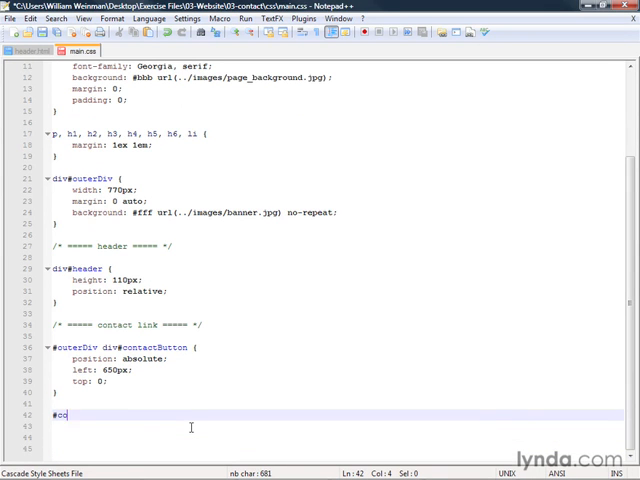
{"action": "type", "text": "ntactButton"}
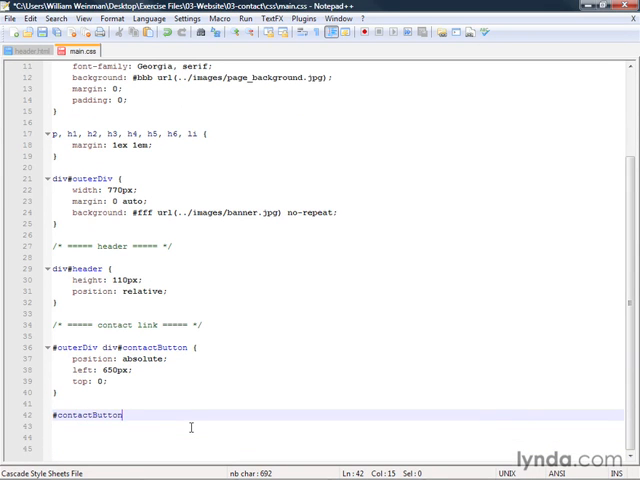
{"action": "type", "text": "a:link"}
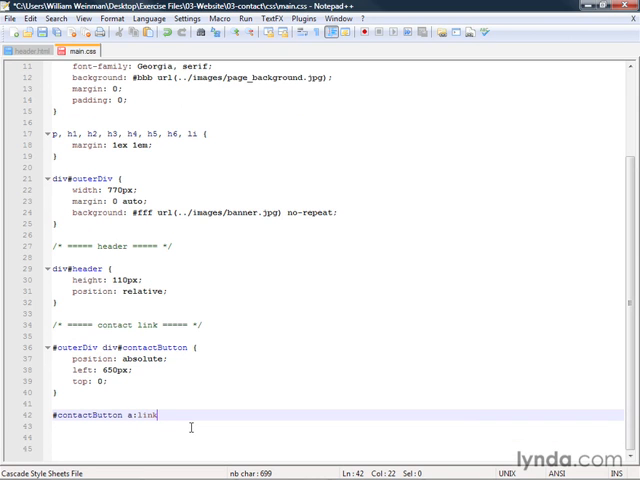
{"action": "type", "text": ", #con"}
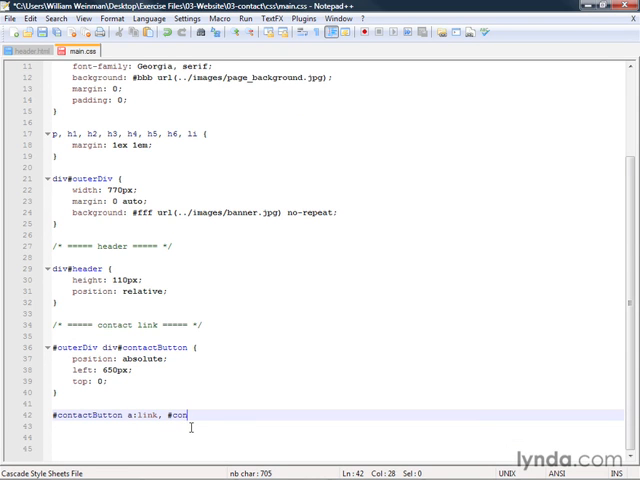
{"action": "type", "text": "tactButton"}
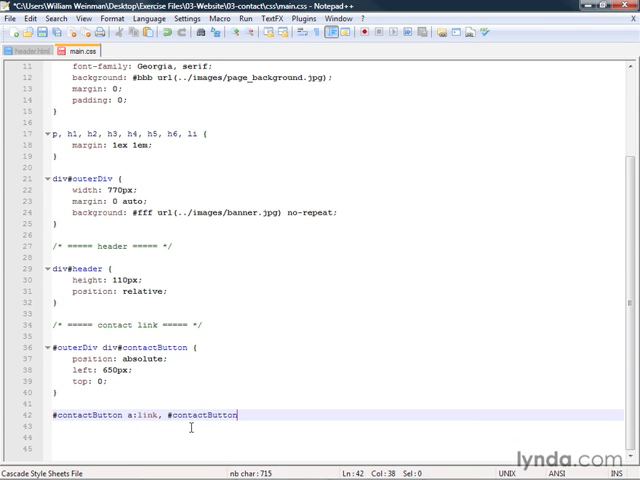
{"action": "type", "text": "a:visite"}
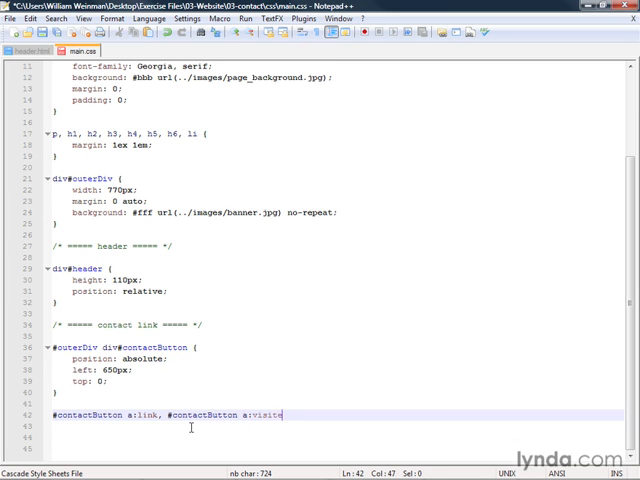
{"action": "type", "text": "{"}
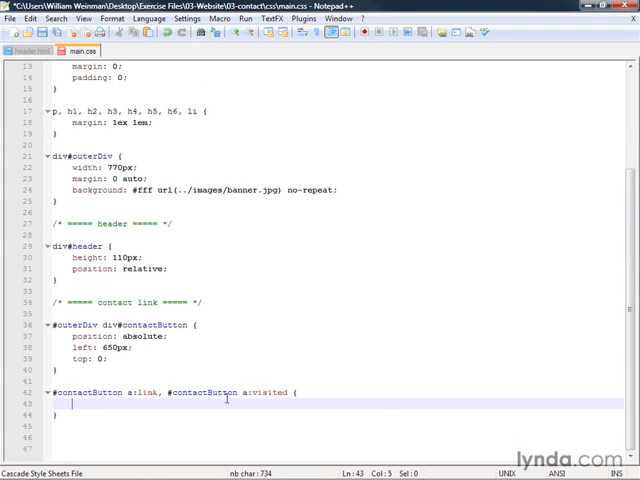
{"action": "mouse_move", "coordinate": [328, 378]}
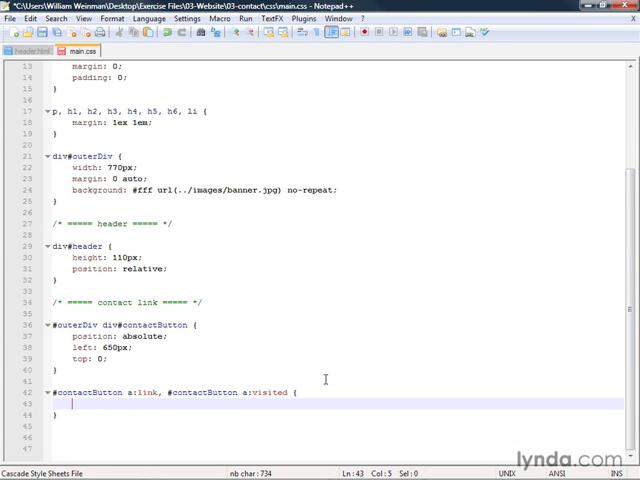
Give the link/visited rule height 29px and width 86px
{"action": "type", "text": "height:"}
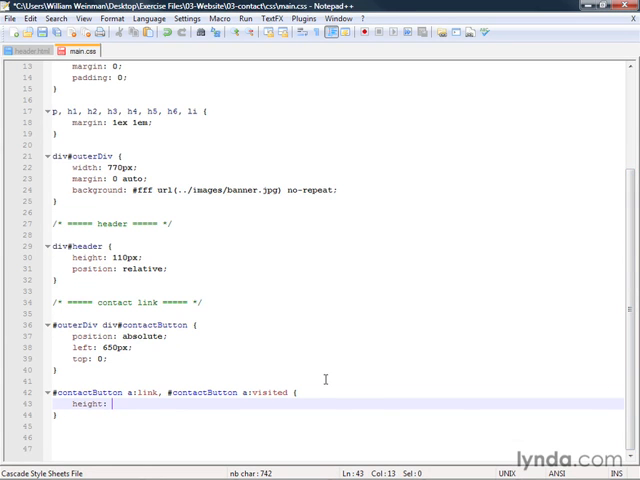
{"action": "type", "text": "29px;"}
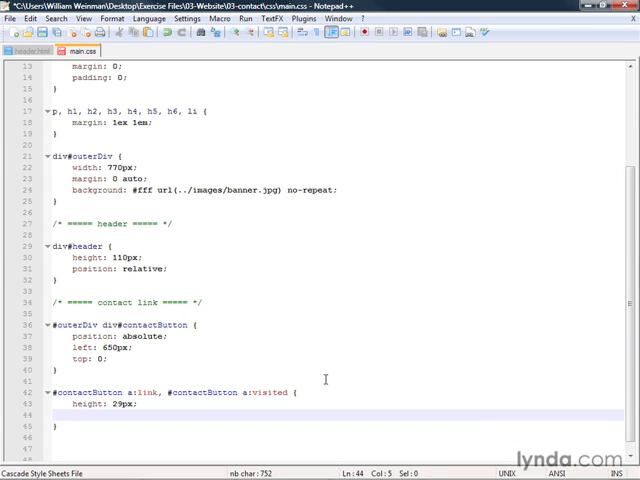
{"action": "type", "text": "width: 8"}
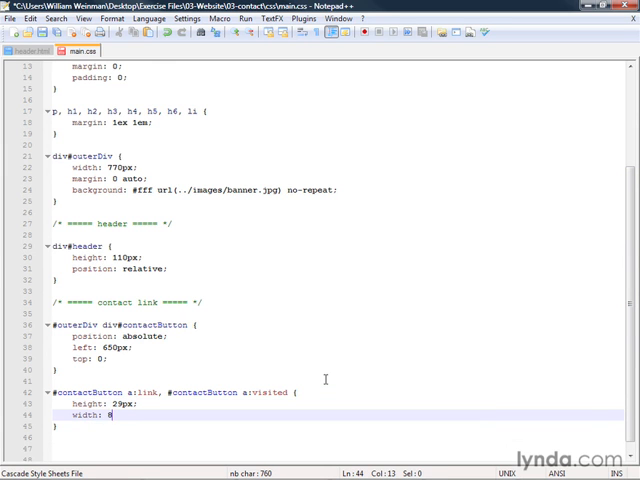
{"action": "type", "text": "6px;"}
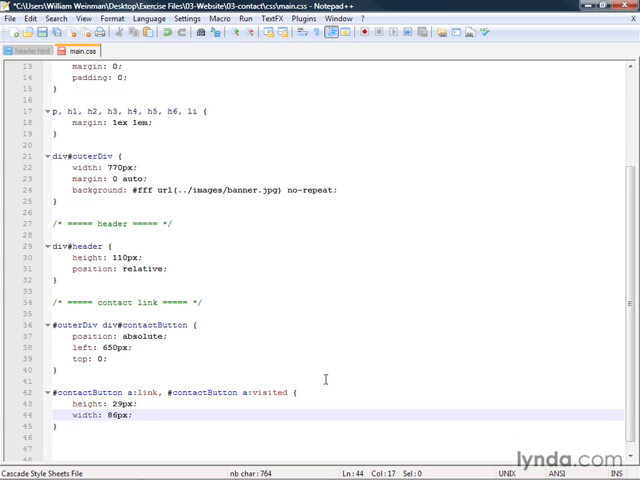
Set display: block and text-indent: -1000em in the link/visited rule
{"action": "type", "text": "displ"}
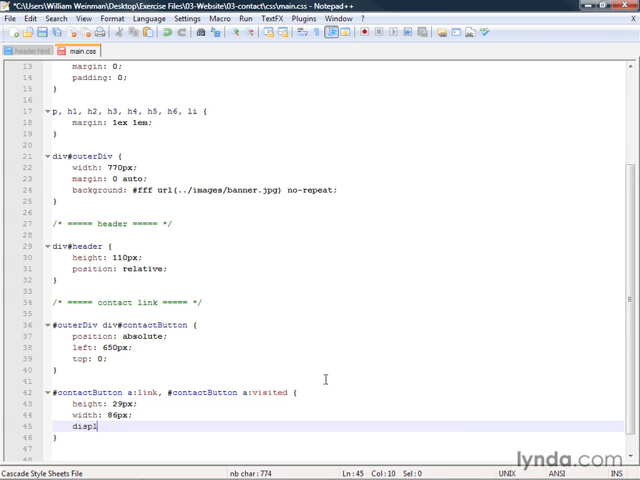
{"action": "type", "text": "ay: block;"}
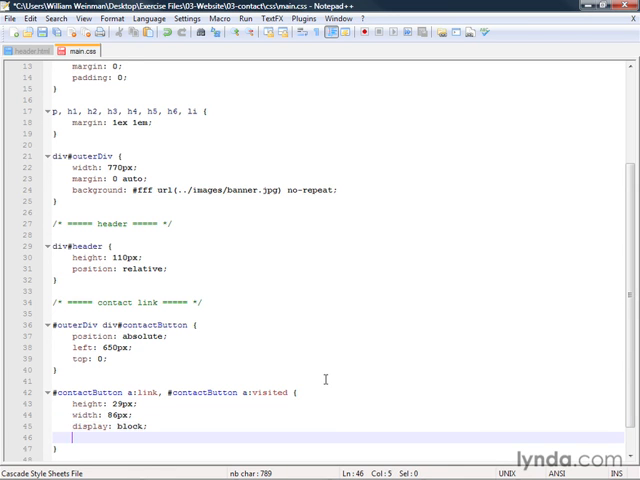
{"action": "type", "text": "text-indent"}
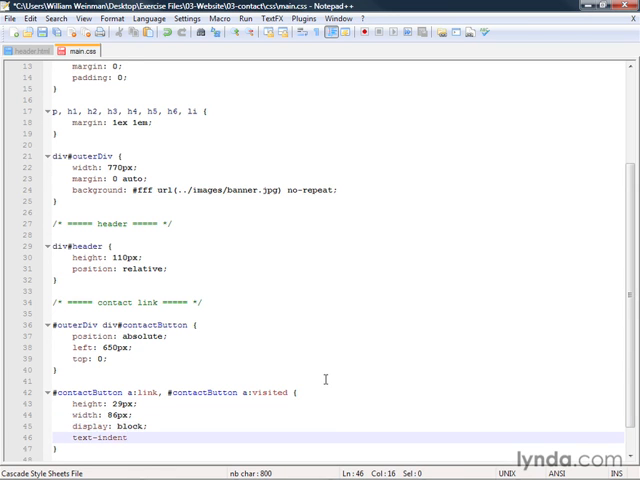
{"action": "type", "text": "-100"}
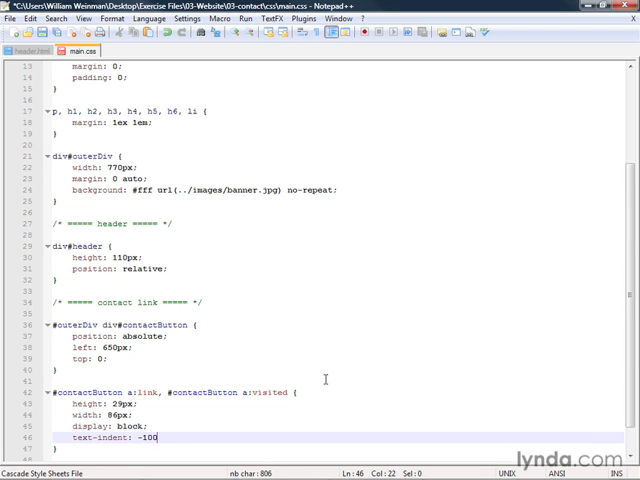
{"action": "type", "text": "0em;"}
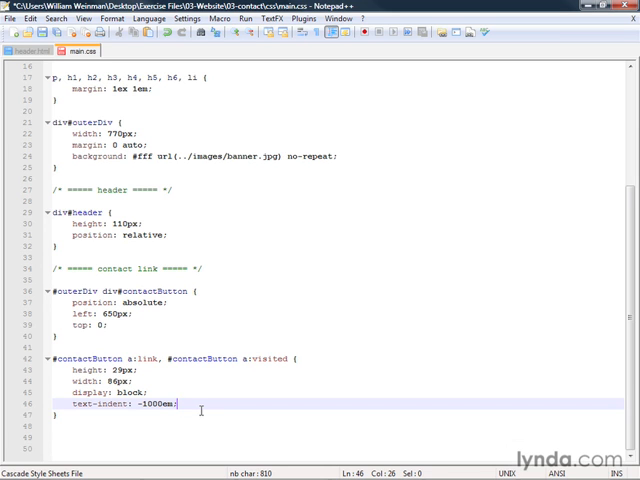
Add background url(../images/contact_icon_dual.gif) no-repeat left top and border: none
{"action": "type", "text": "background: url(.."}
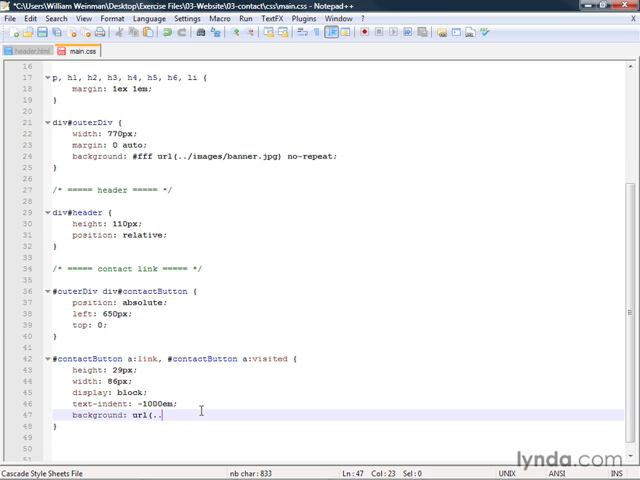
{"action": "type", "text": "/images/cont"}
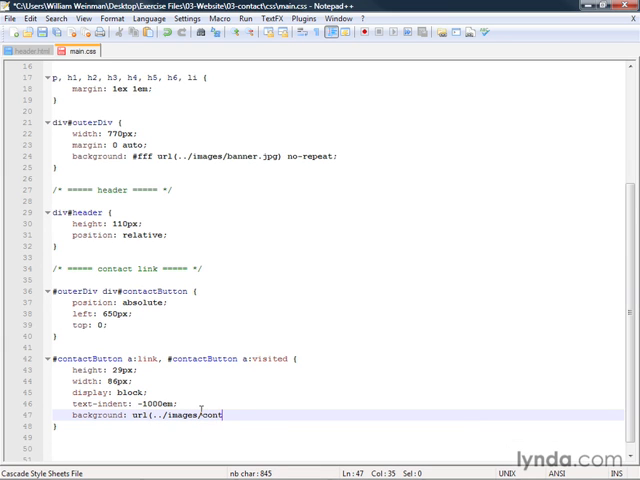
{"action": "type", "text": "act_i"}
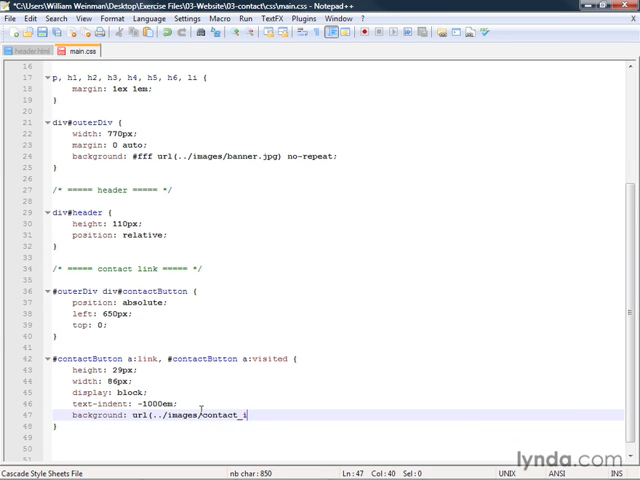
{"action": "type", "text": "con_dual.gif) n"}
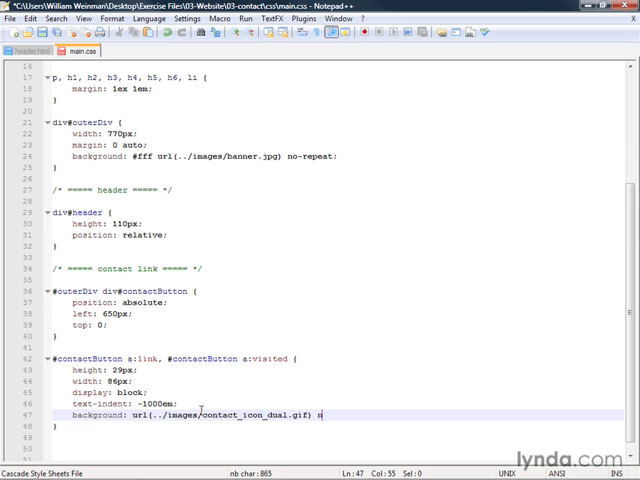
{"action": "type", "text": "o-repeat"}
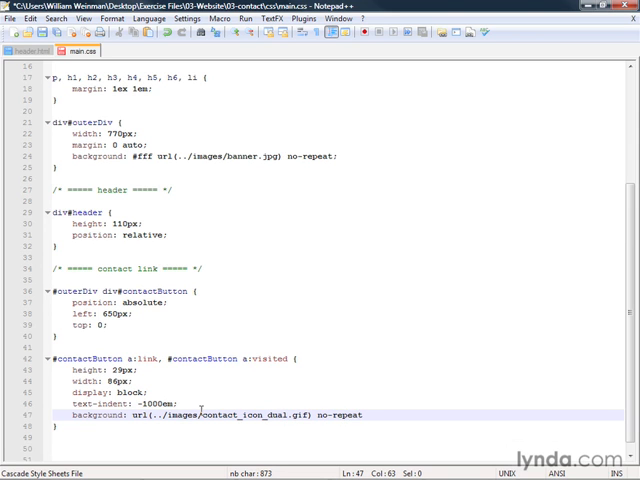
{"action": "type", "text": "left"}
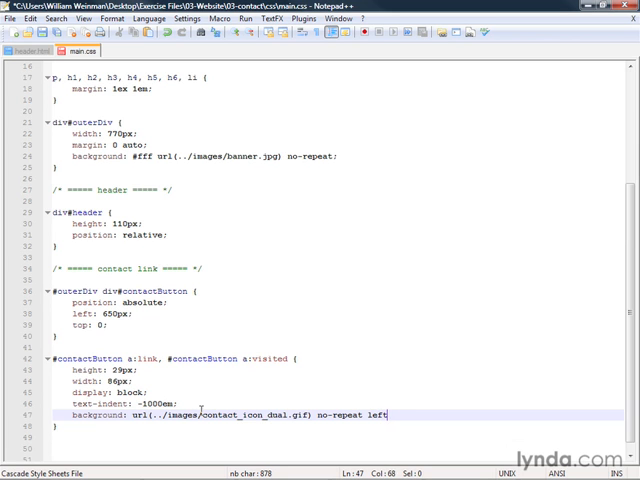
{"action": "type", "text": "top;"}
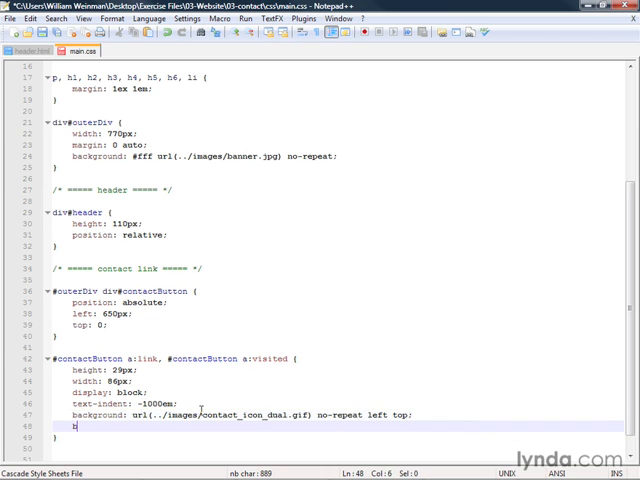
{"action": "type", "text": "order: none"}
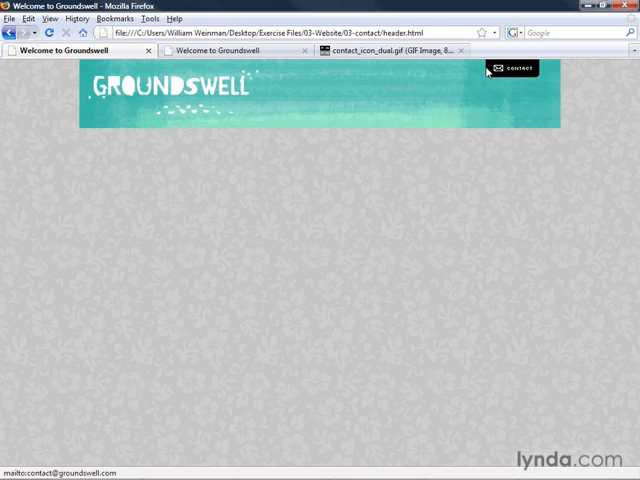
{"action": "mouse_move", "coordinate": [286, 168]}
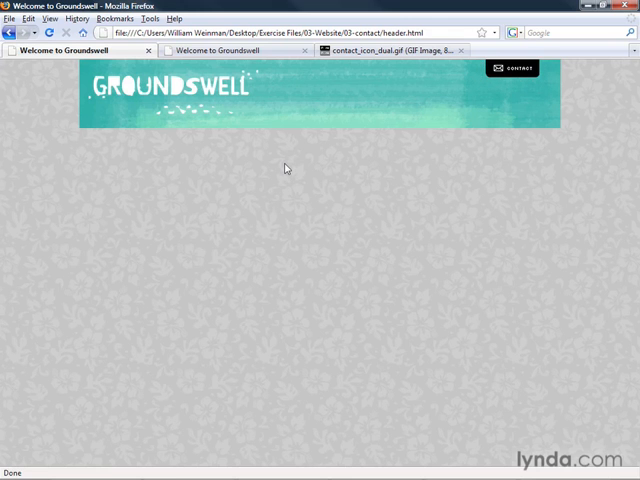
{"action": "mouse_move", "coordinate": [408, 100]}
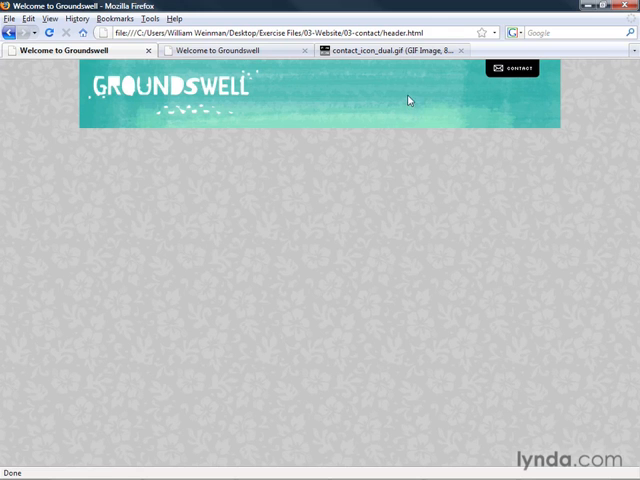
{"action": "mouse_move", "coordinate": [276, 80]}
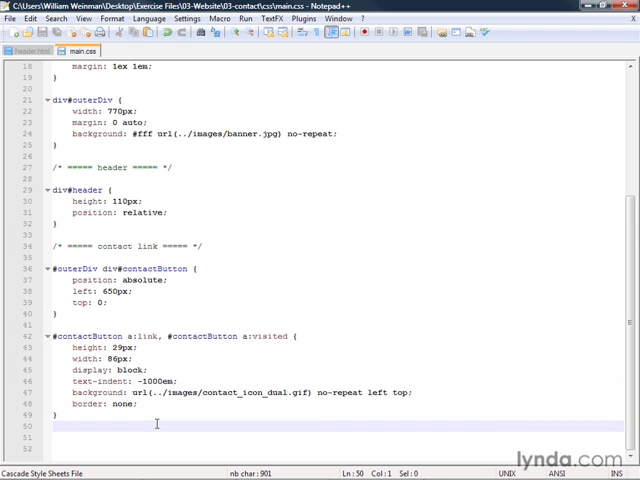
Paste the link/visited selector line below as the start of the hover/active rule
{"action": "type", "text": "#contactButton a:link, #contactButton a:visited {"}
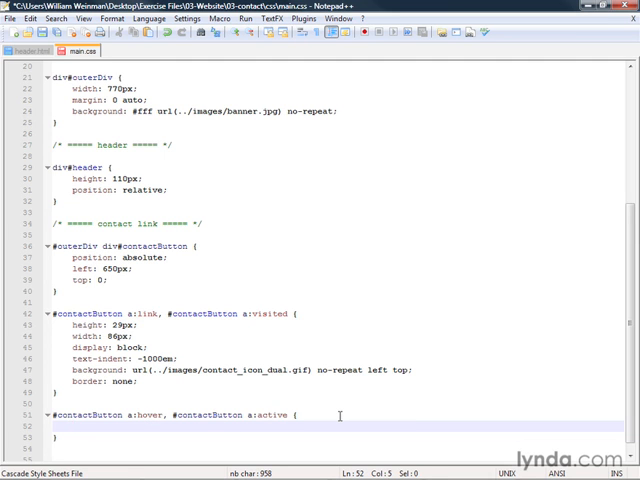
Set background-position: left bottom in the hover/active rule
{"action": "type", "text": "backg"}
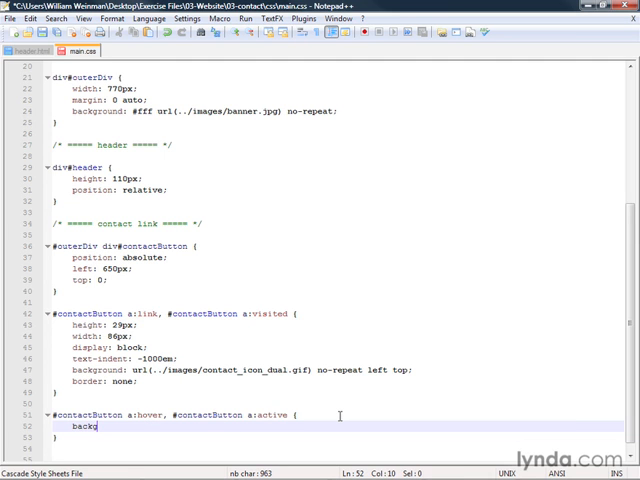
{"action": "type", "text": "round-po"}
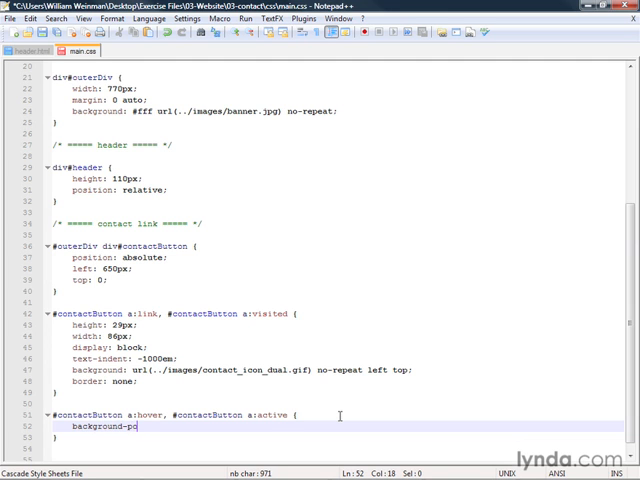
{"action": "type", "text": "sition:"}
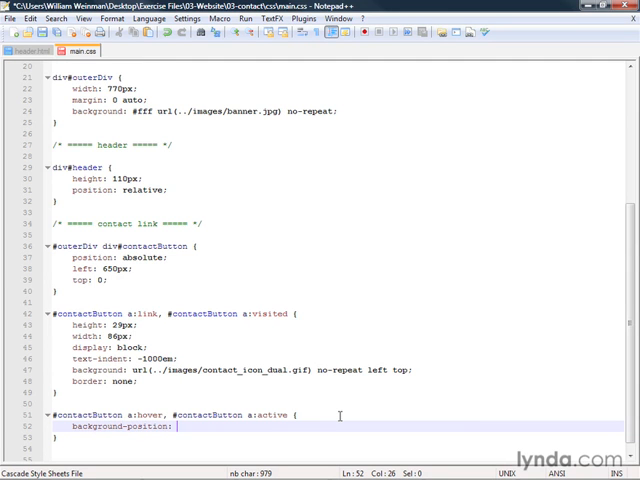
{"action": "type", "text": "left bottom"}
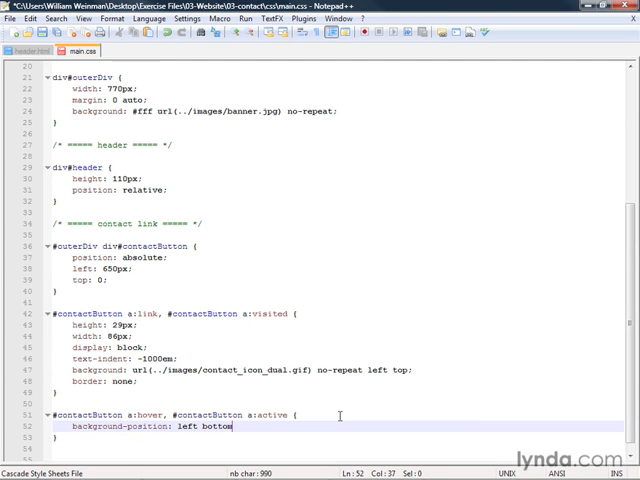